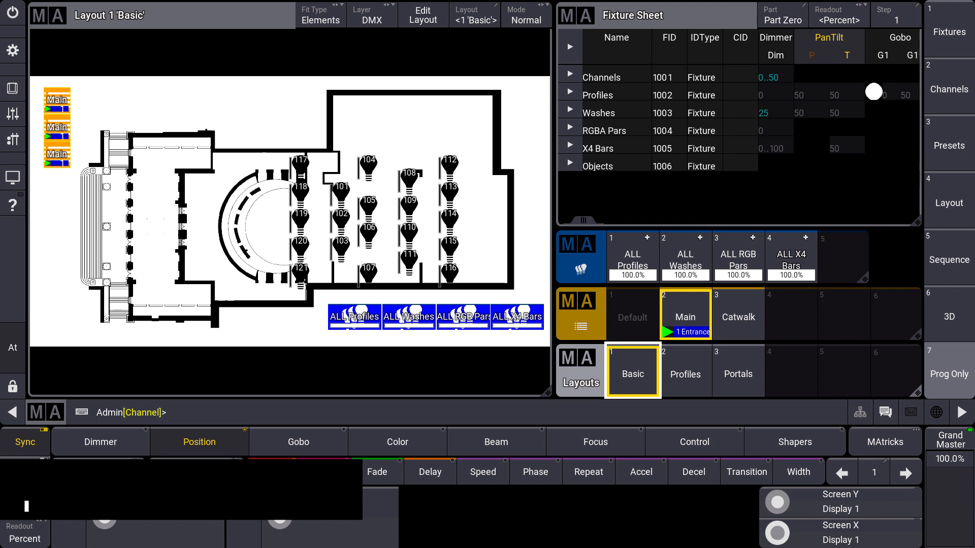
Step: Show the Macros pool and pick up the Highlight macro to drop above the stage plan
{"action": "left_click", "coordinate": [199, 442]}
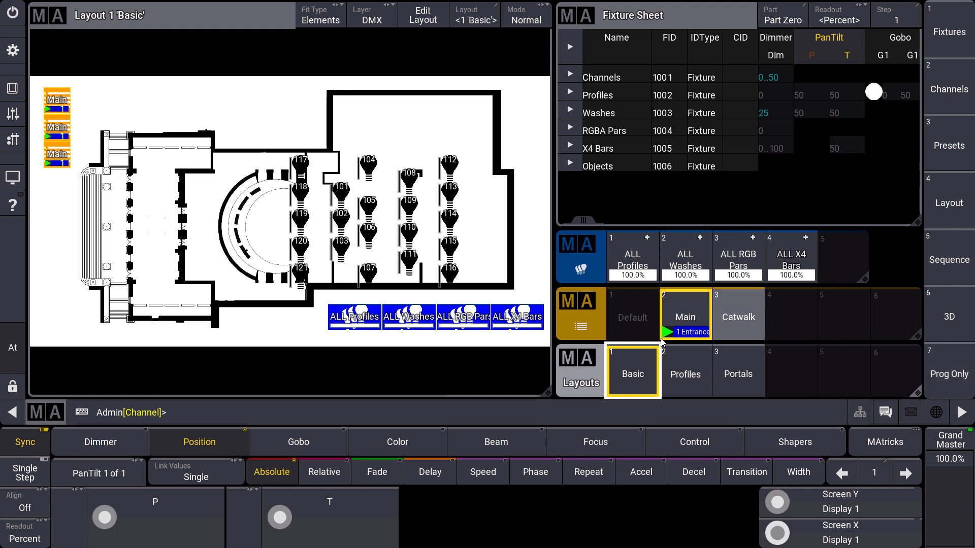
{"action": "mouse_move", "coordinate": [756, 384]}
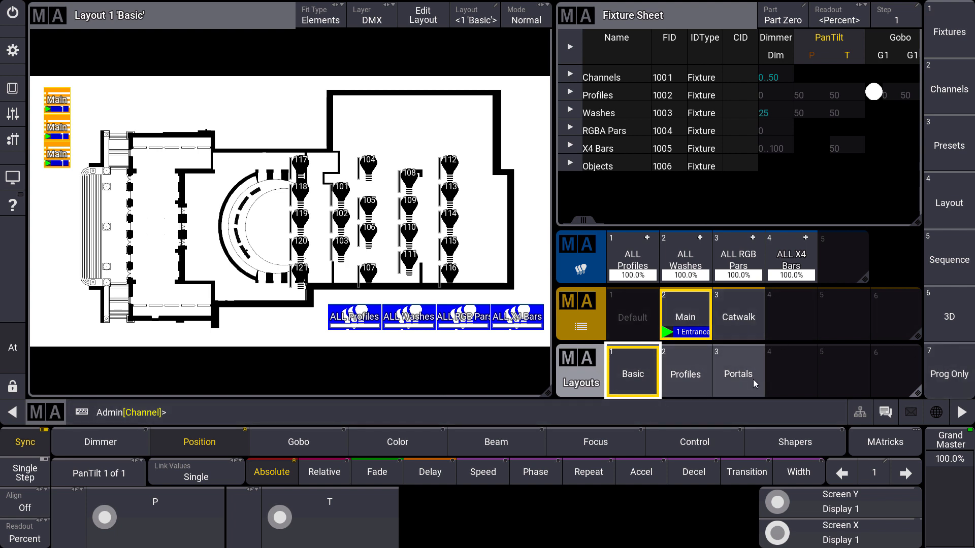
{"action": "mouse_move", "coordinate": [300, 131]}
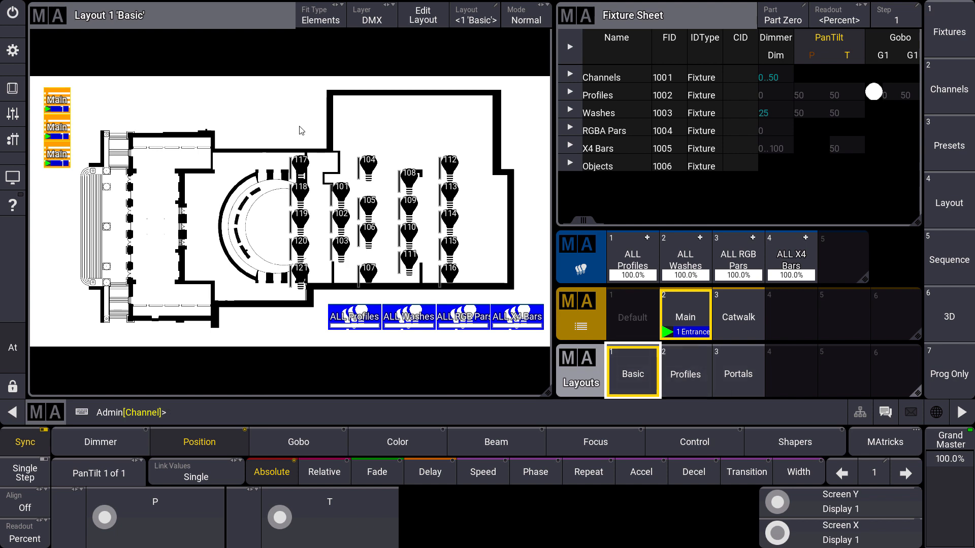
{"action": "mouse_move", "coordinate": [315, 110]}
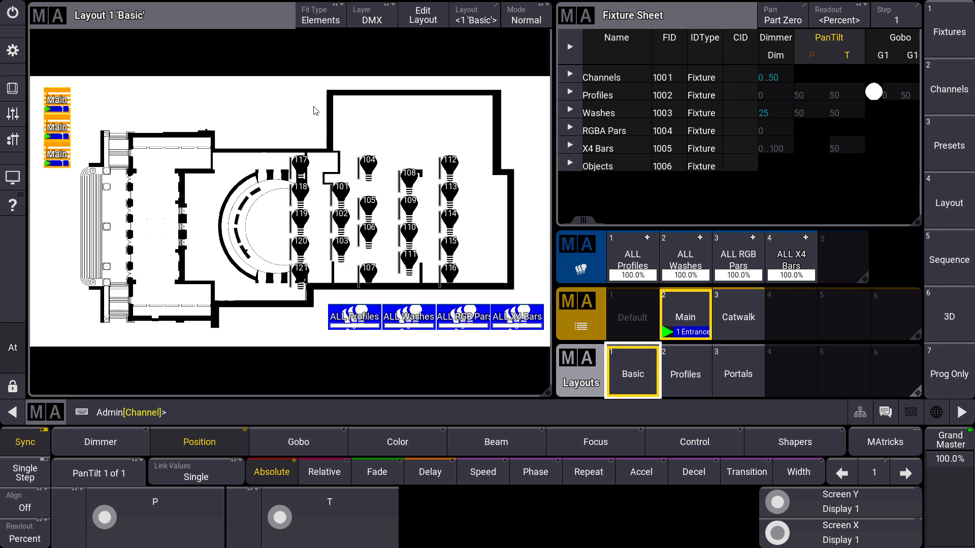
{"action": "mouse_move", "coordinate": [372, 298]}
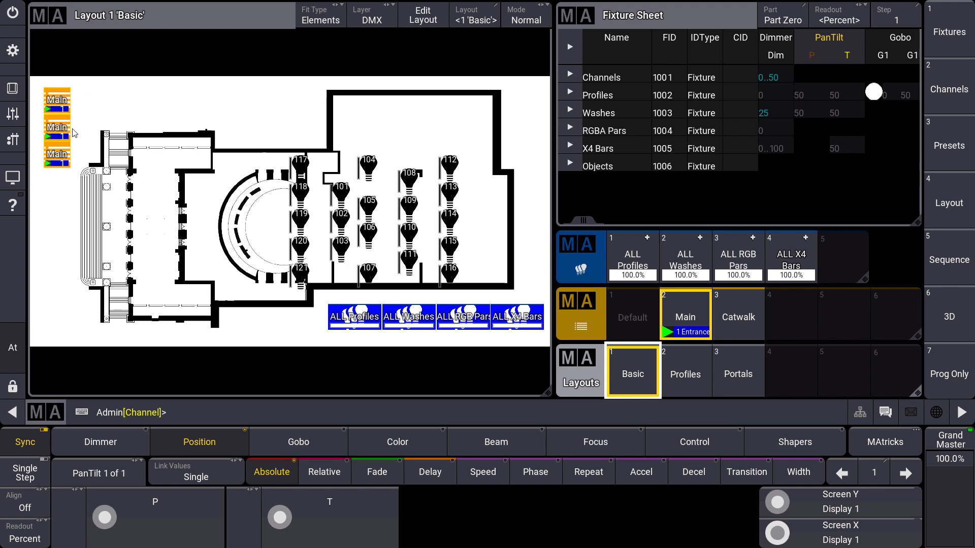
{"action": "mouse_move", "coordinate": [90, 133]}
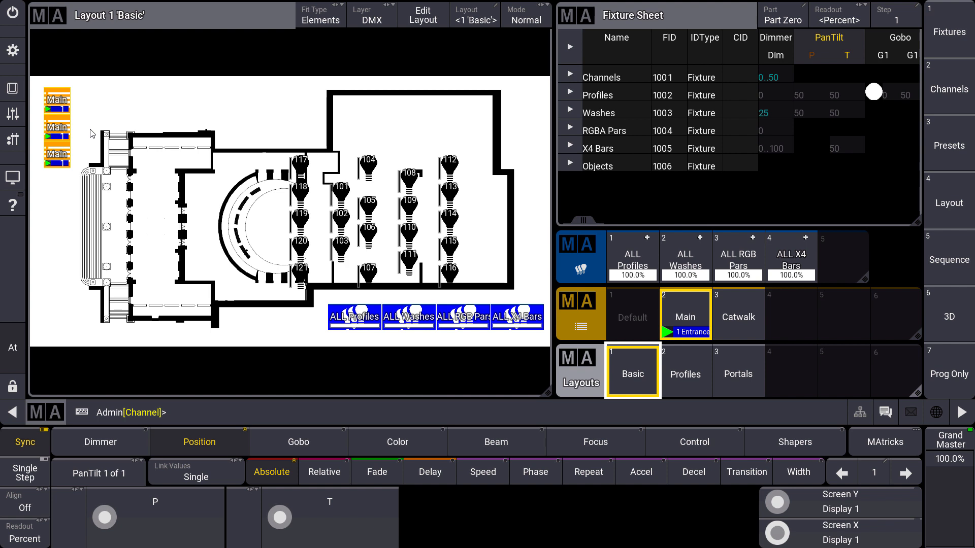
{"action": "left_click", "coordinate": [580, 256]}
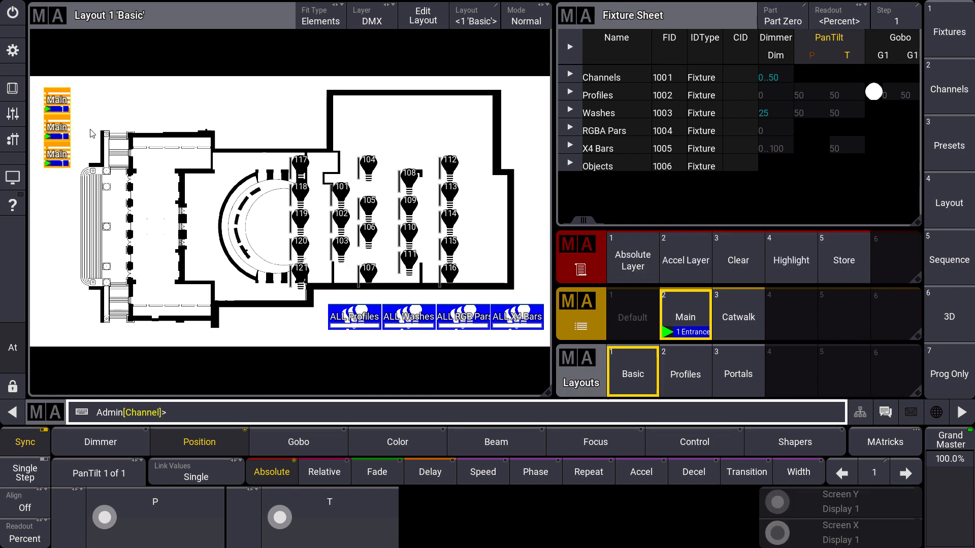
{"action": "mouse_move", "coordinate": [284, 197]}
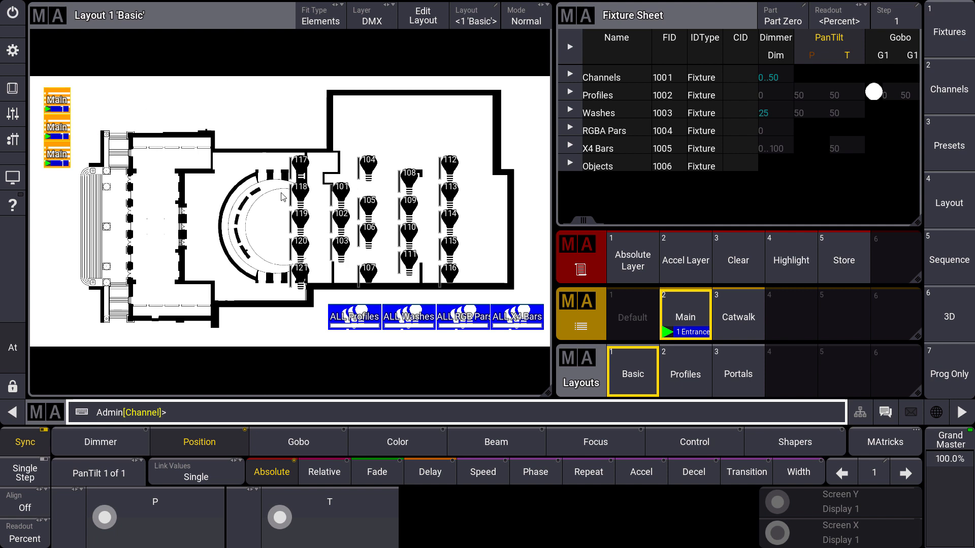
{"action": "mouse_move", "coordinate": [338, 328]}
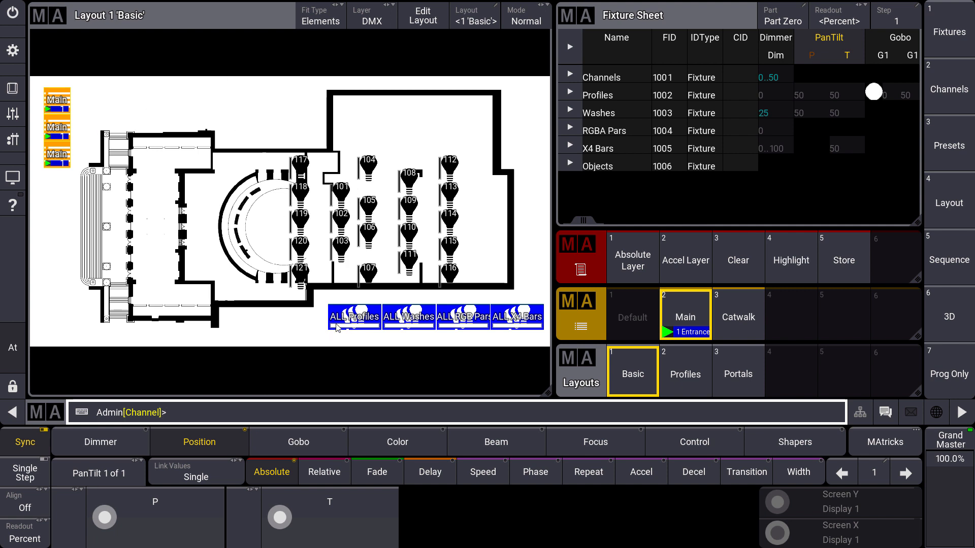
{"action": "mouse_move", "coordinate": [463, 300]}
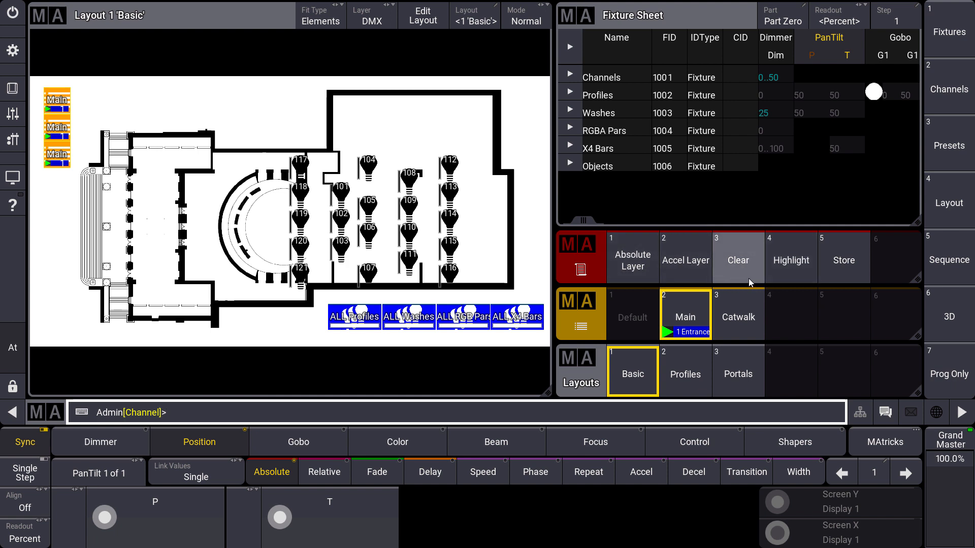
{"action": "mouse_move", "coordinate": [791, 260]}
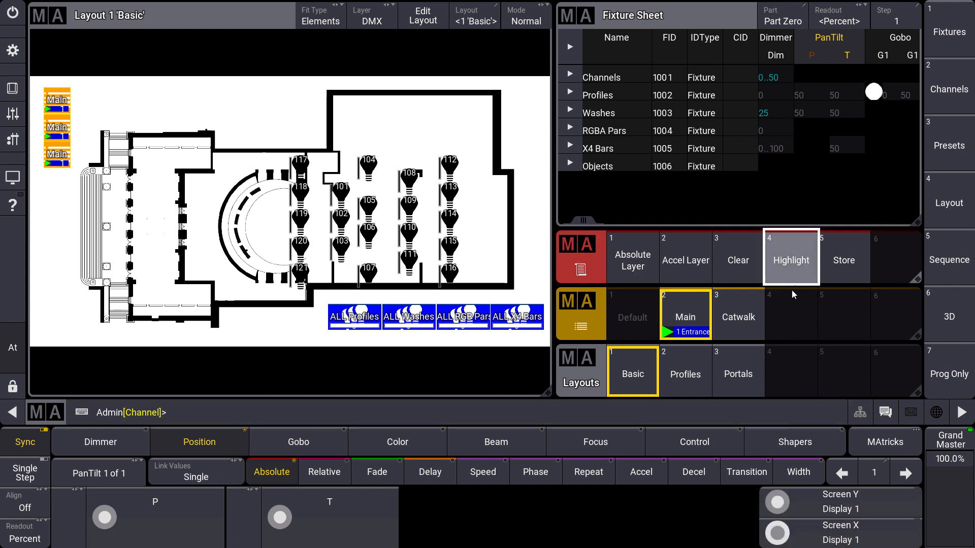
{"action": "right_click", "coordinate": [791, 257]}
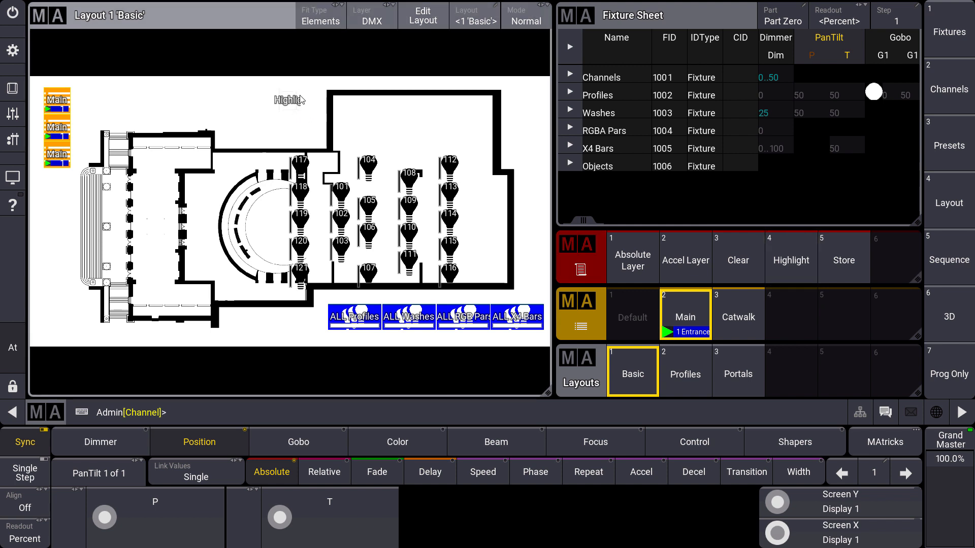
{"action": "mouse_move", "coordinate": [293, 113]}
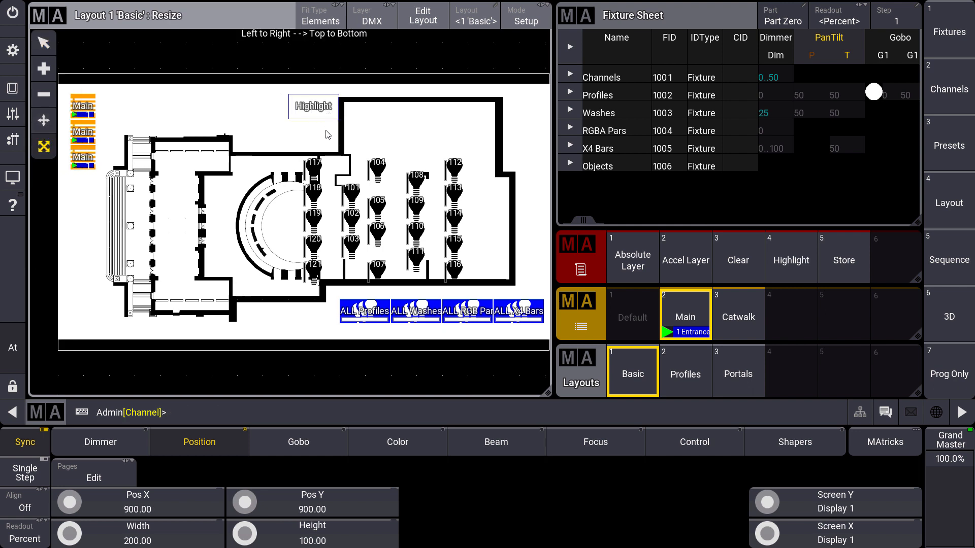
Step: Select the Highlight element at the top centre of the Basic layout to position it
{"action": "left_click", "coordinate": [314, 107]}
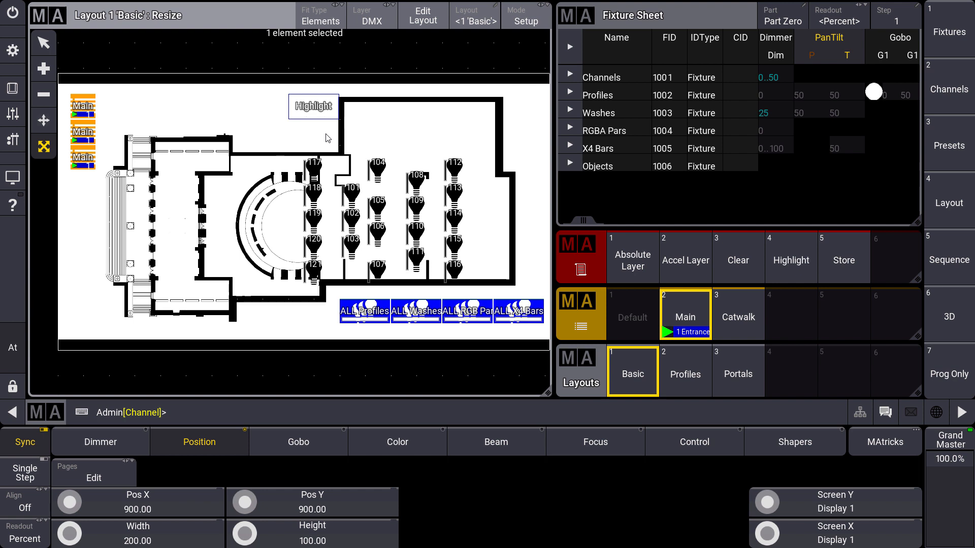
{"action": "mouse_move", "coordinate": [275, 106]}
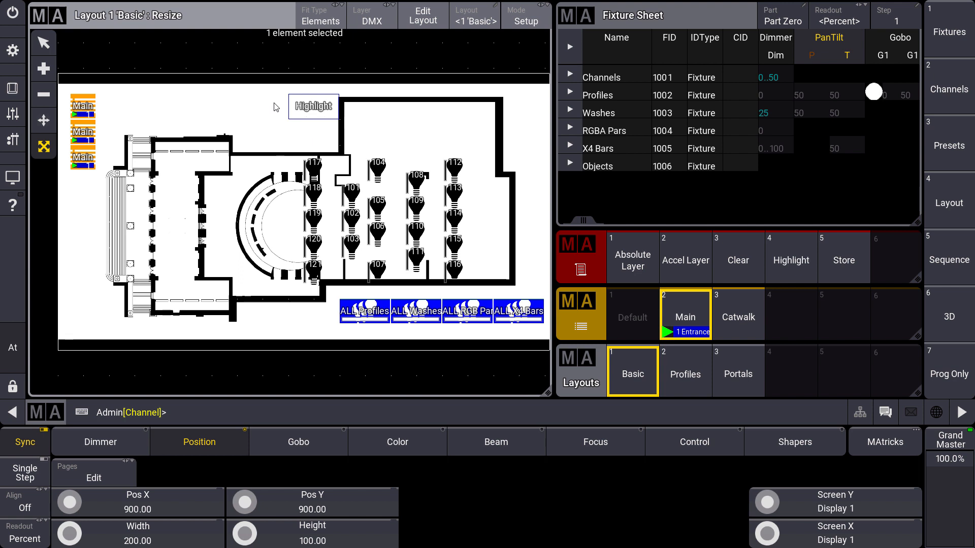
{"action": "mouse_move", "coordinate": [98, 168]}
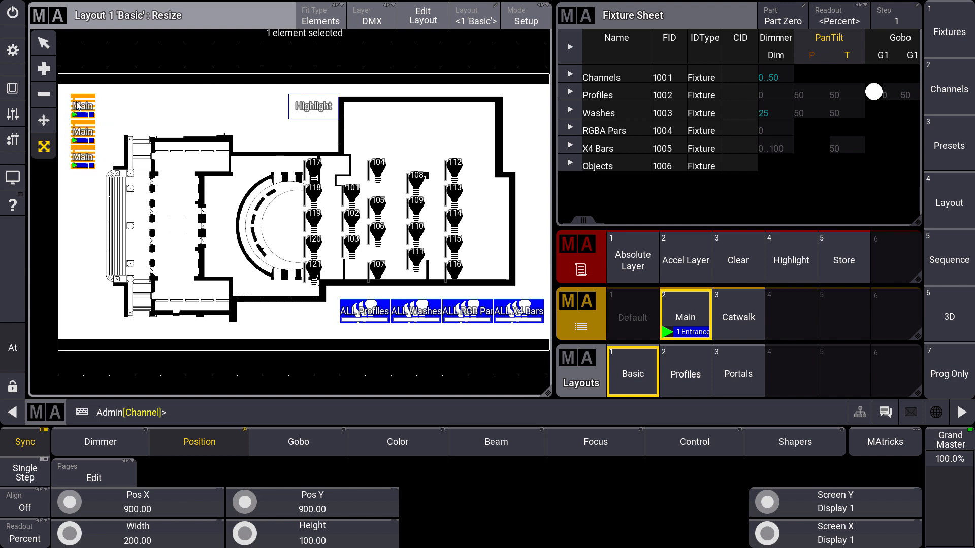
{"action": "mouse_move", "coordinate": [85, 184]}
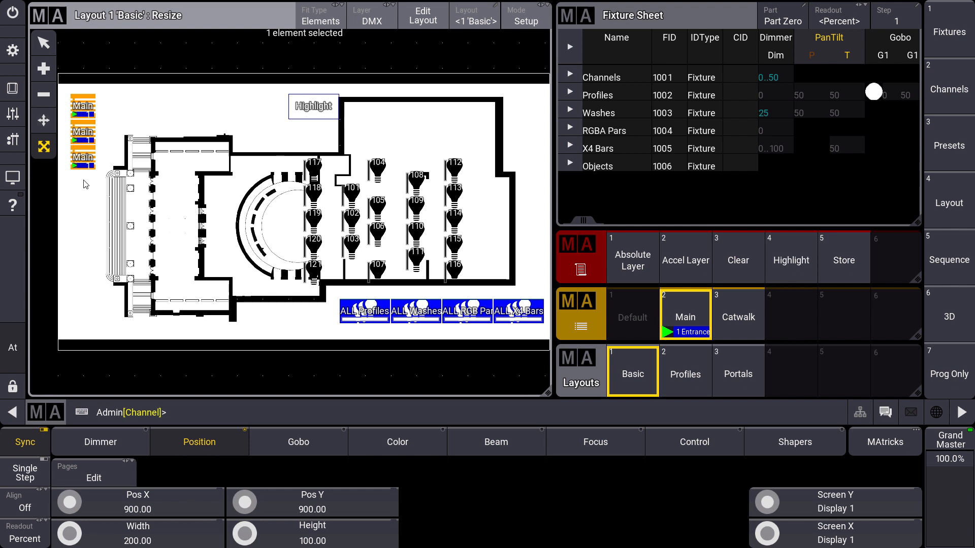
{"action": "mouse_move", "coordinate": [110, 168]}
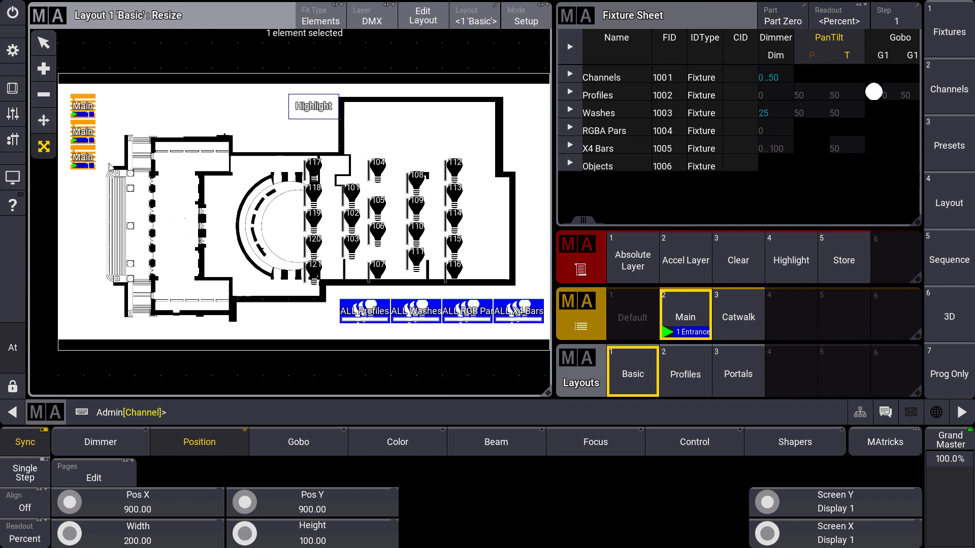
{"action": "mouse_move", "coordinate": [215, 120]}
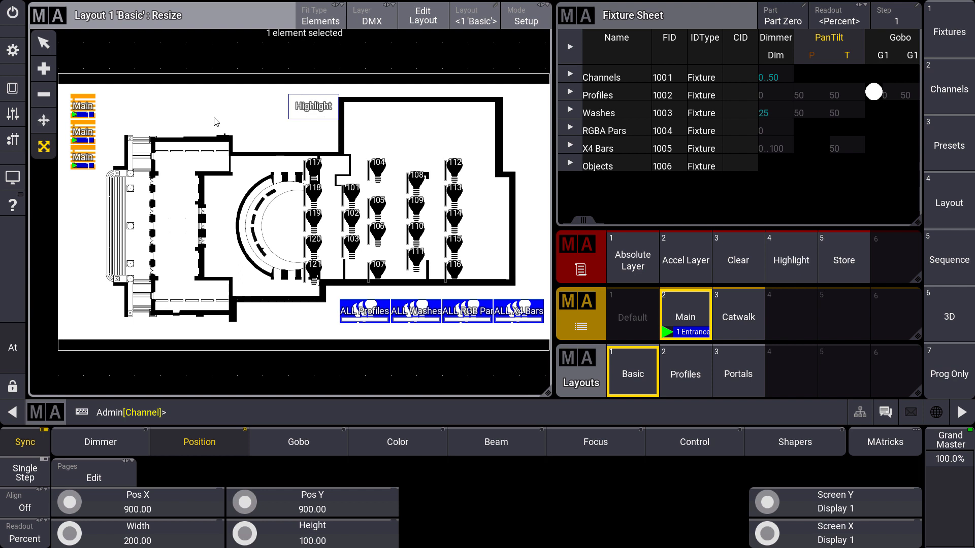
{"action": "mouse_move", "coordinate": [367, 60]}
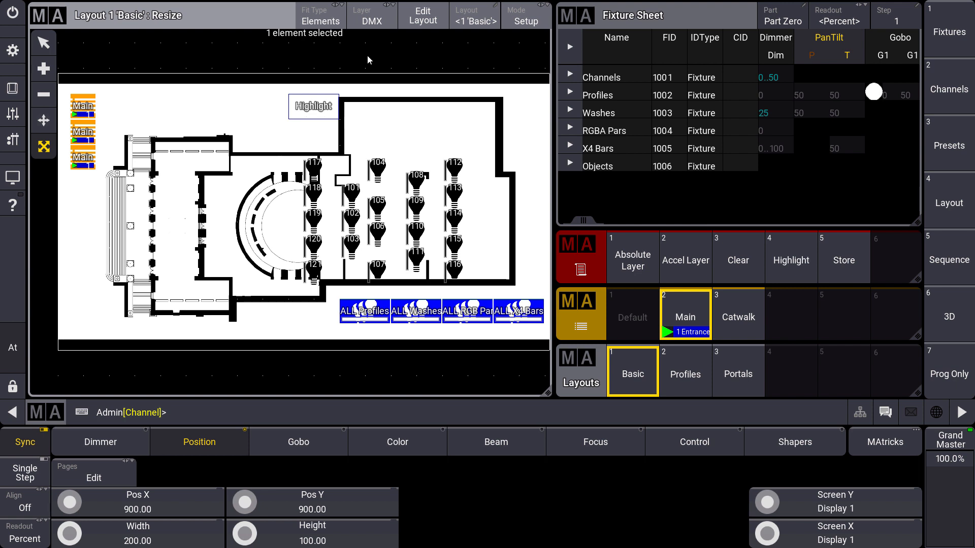
{"action": "left_click", "coordinate": [422, 15]}
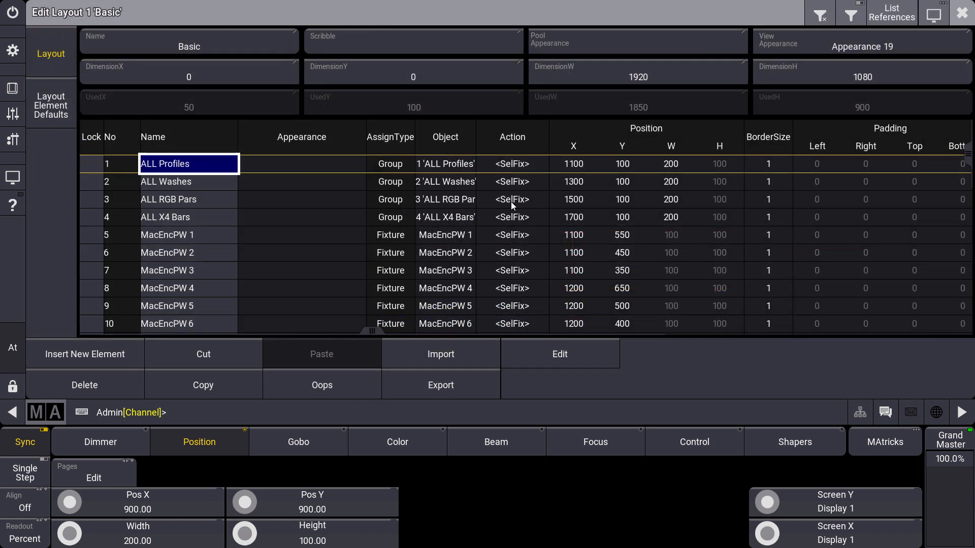
{"action": "scroll", "scroll_direction": "down", "scroll_amount": 3}
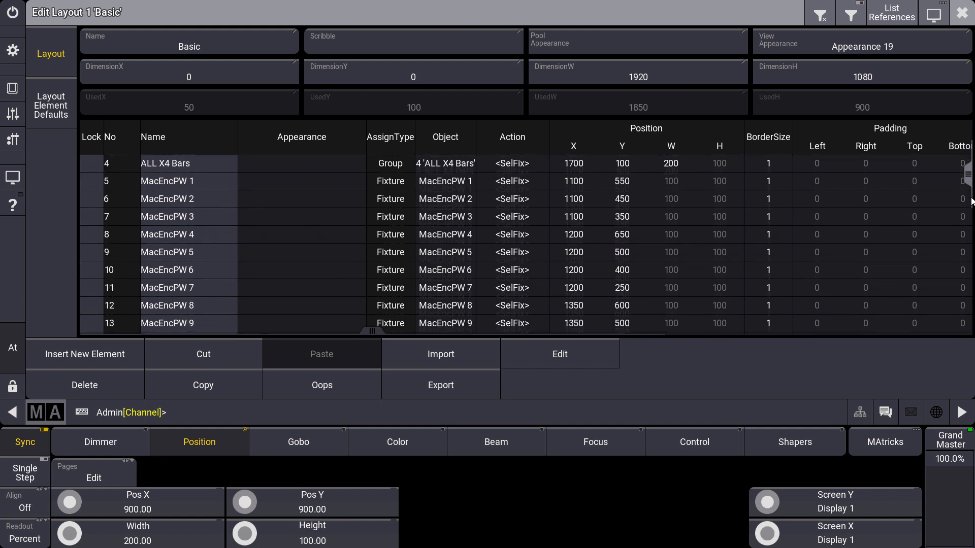
{"action": "scroll", "scroll_direction": "down", "scroll_amount": 3}
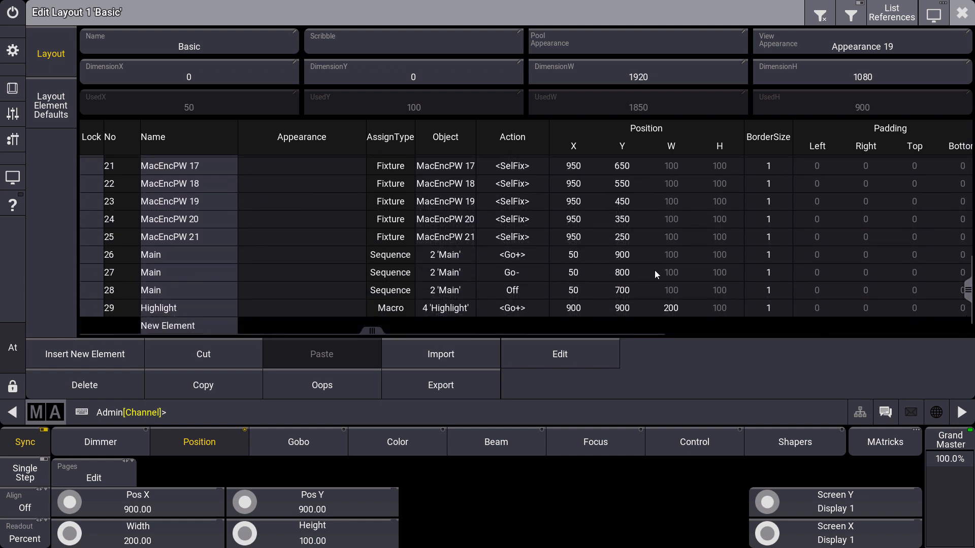
{"action": "mouse_move", "coordinate": [172, 251]}
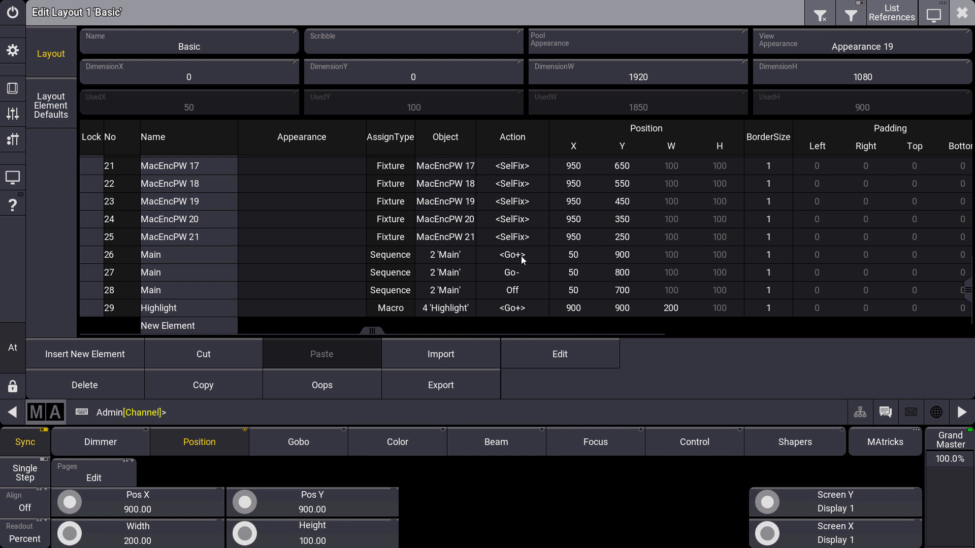
{"action": "mouse_move", "coordinate": [510, 278]}
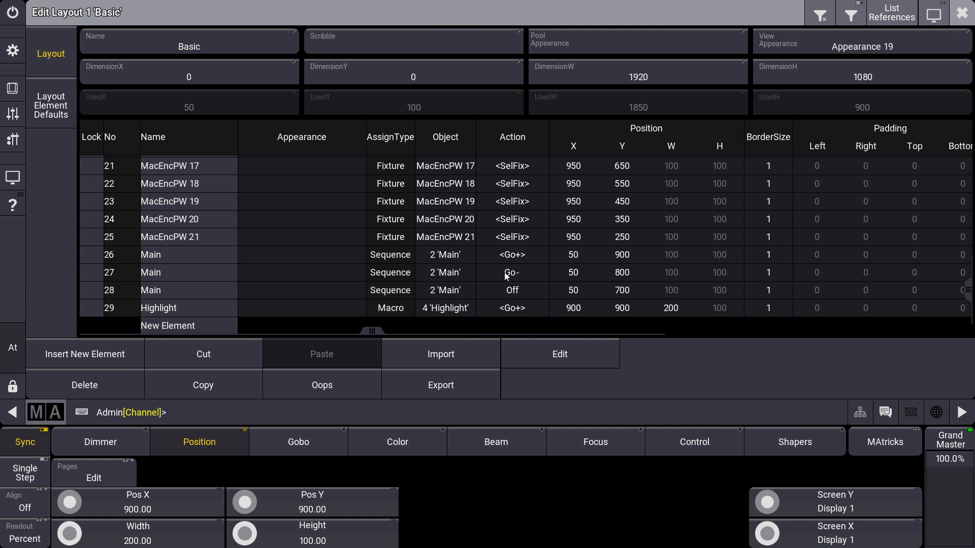
{"action": "mouse_move", "coordinate": [730, 180]}
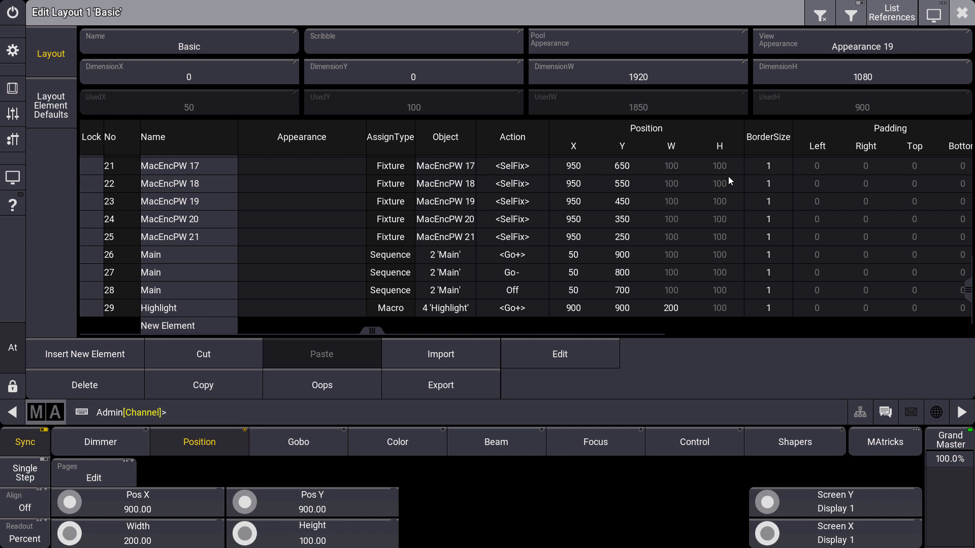
{"action": "mouse_move", "coordinate": [517, 258]}
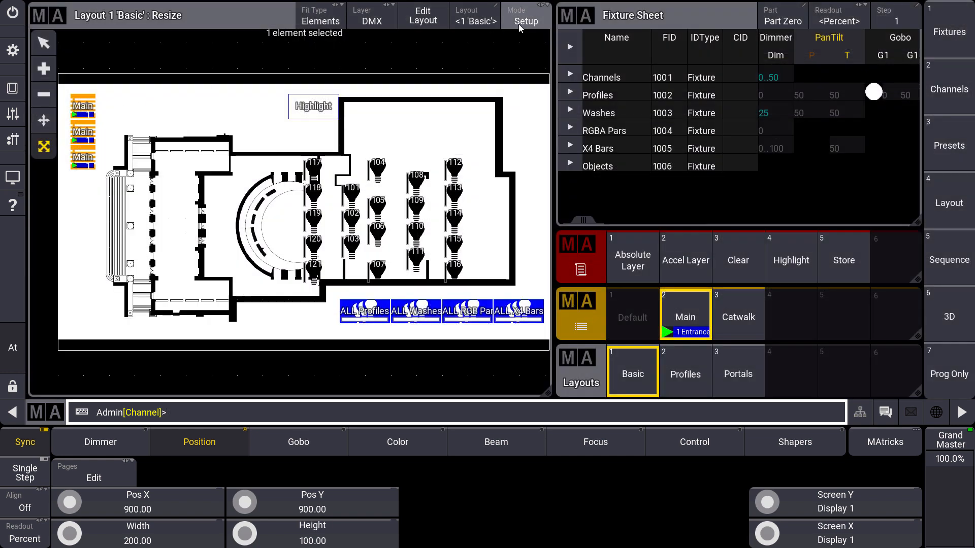
Step: Switch the Basic layout from Setup to Normal mode so its buttons are live
{"action": "left_click", "coordinate": [526, 17]}
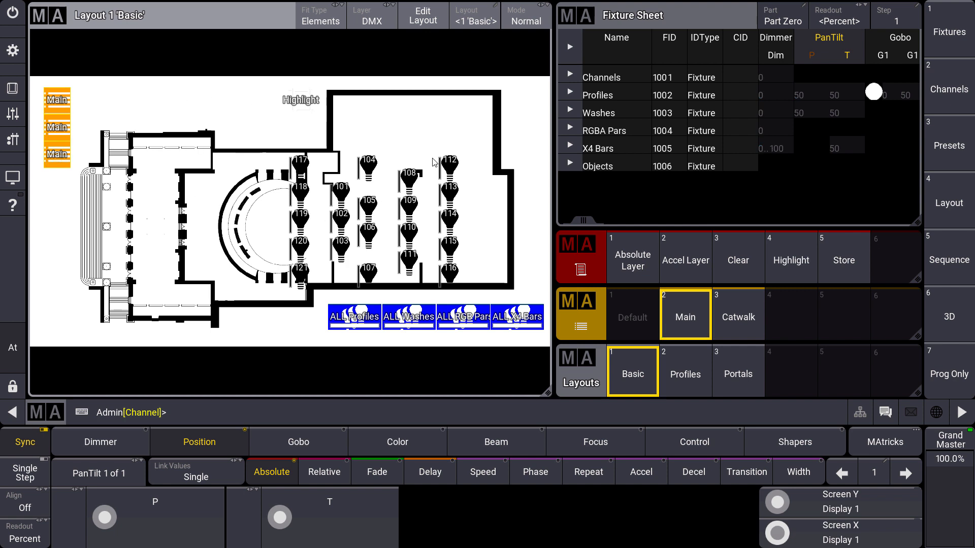
{"action": "mouse_move", "coordinate": [236, 135]}
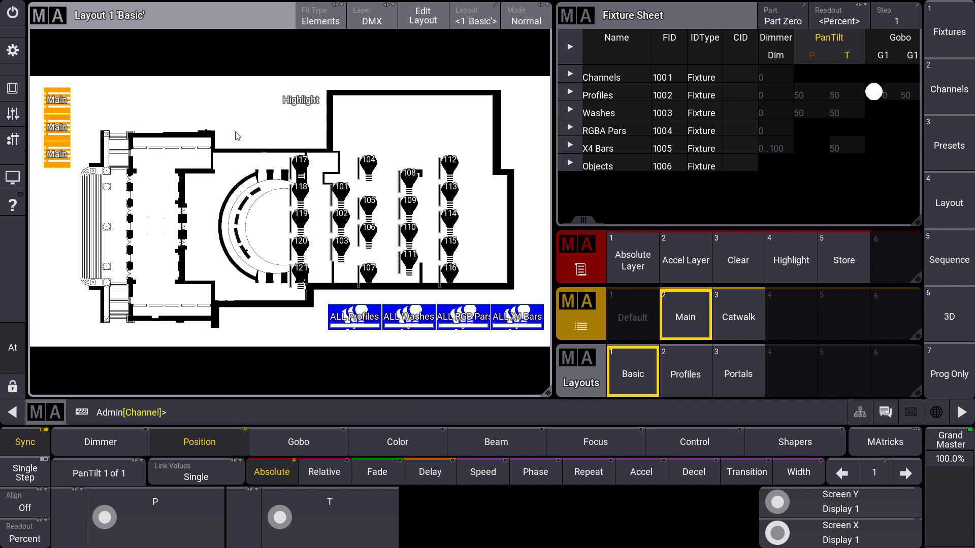
{"action": "mouse_move", "coordinate": [132, 238]}
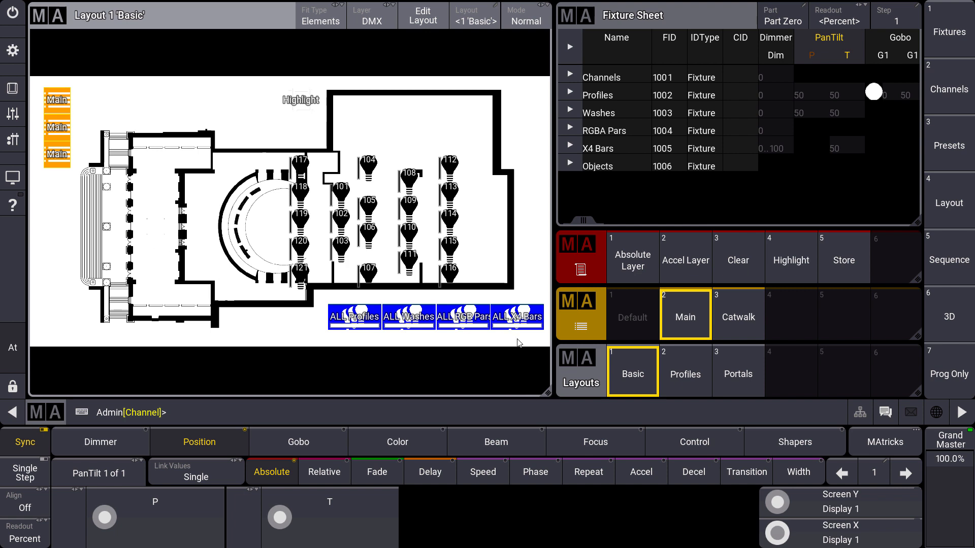
Step: View the Portals layout, then show the Profiles layout with its fixture grid
{"action": "left_click", "coordinate": [737, 372]}
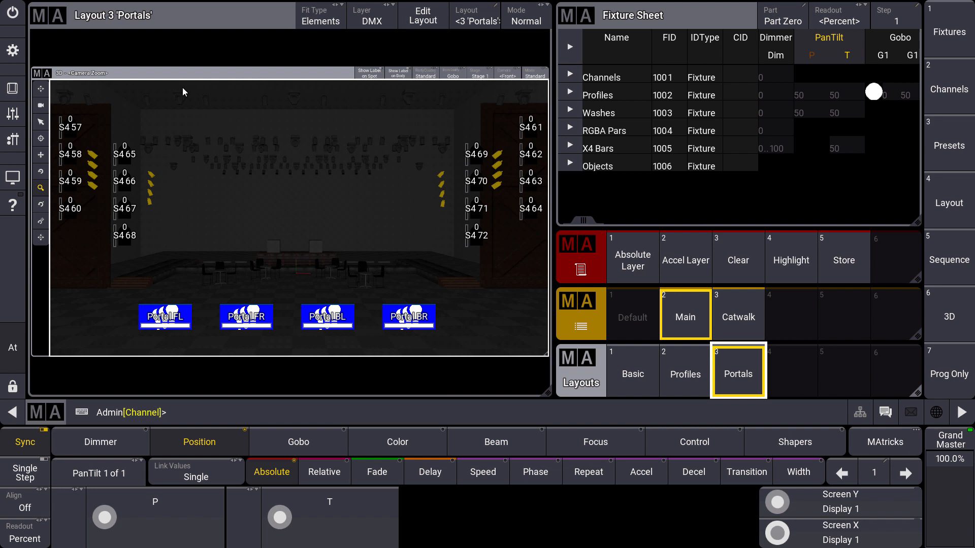
{"action": "mouse_move", "coordinate": [95, 168]}
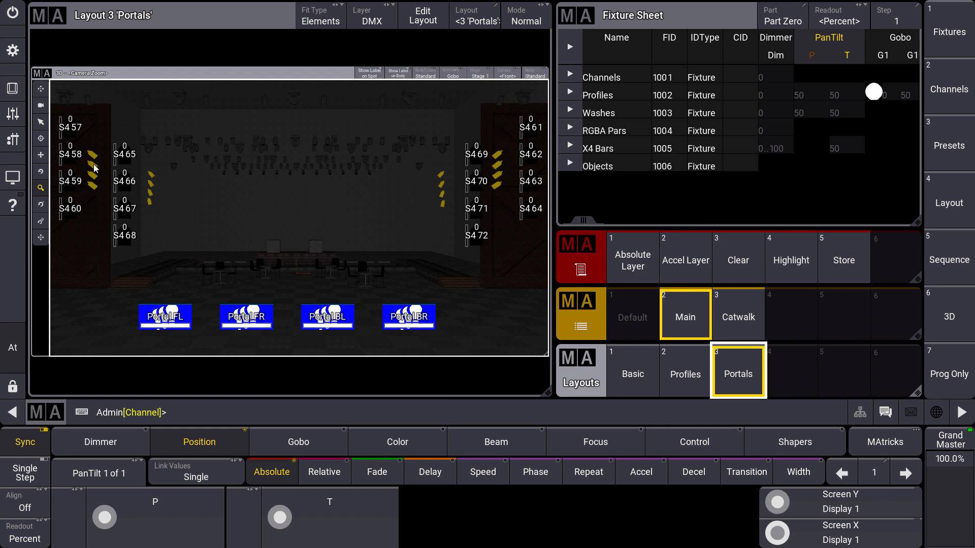
{"action": "mouse_move", "coordinate": [78, 128]}
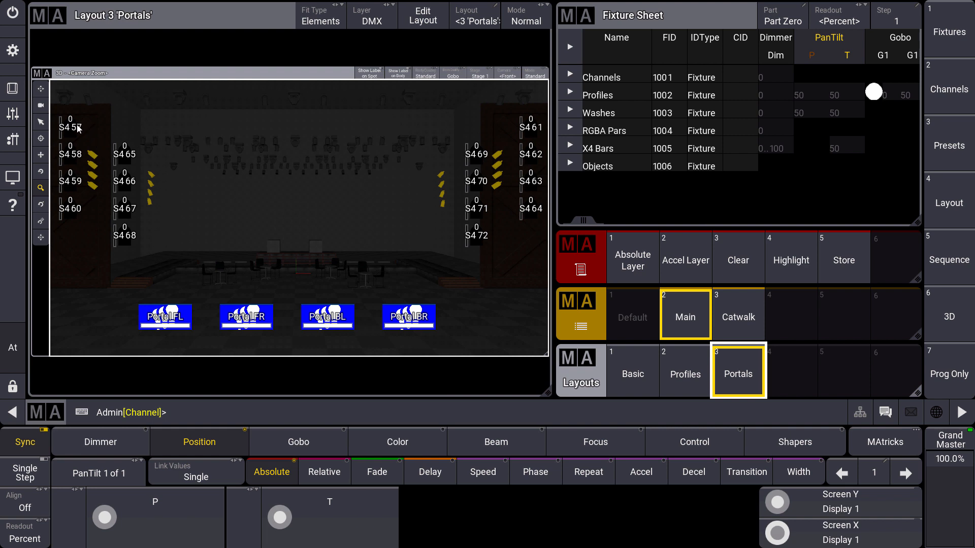
{"action": "mouse_move", "coordinate": [132, 245]}
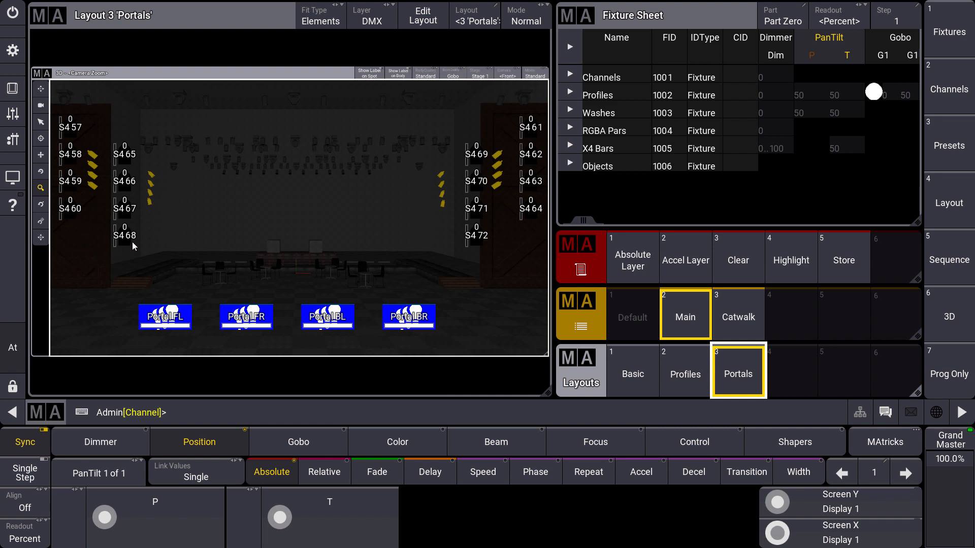
{"action": "mouse_move", "coordinate": [195, 209]}
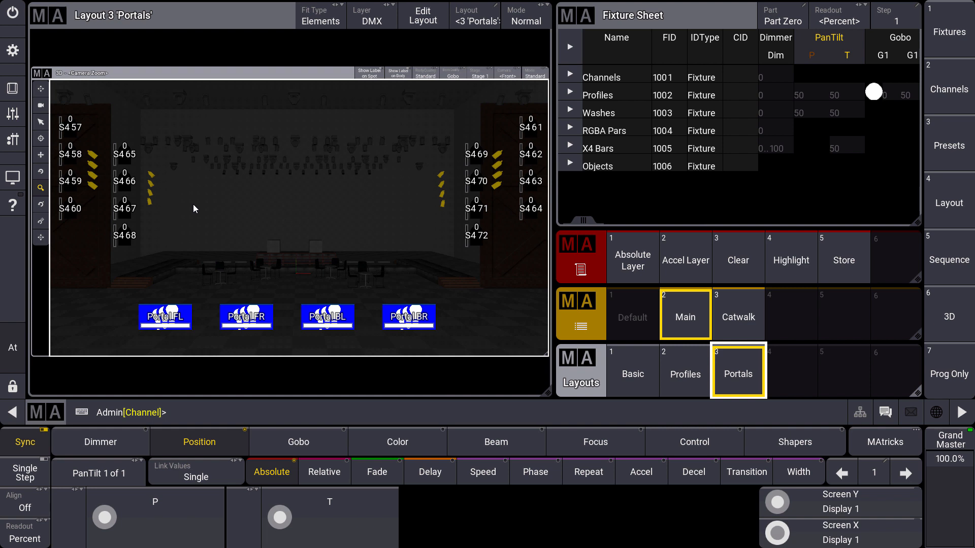
{"action": "mouse_move", "coordinate": [277, 244]}
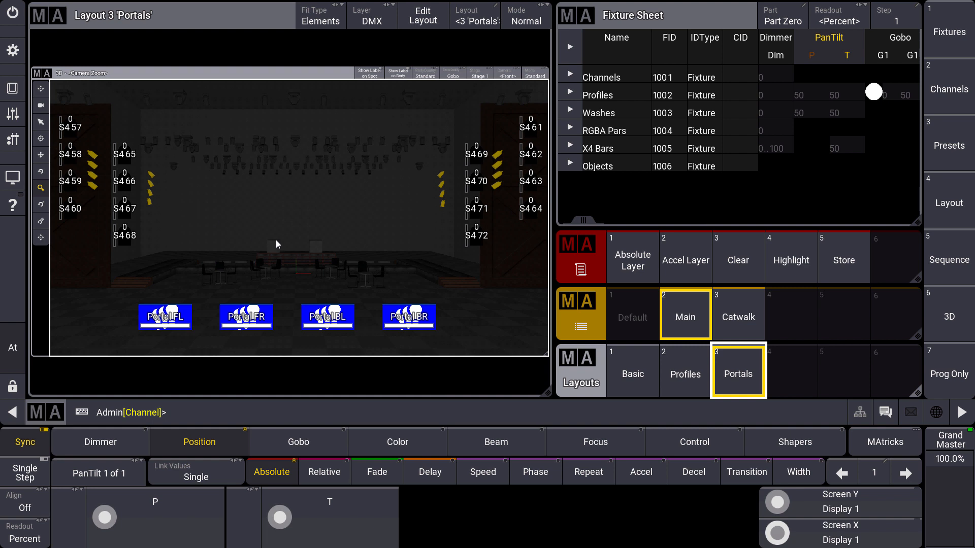
{"action": "mouse_move", "coordinate": [254, 151]}
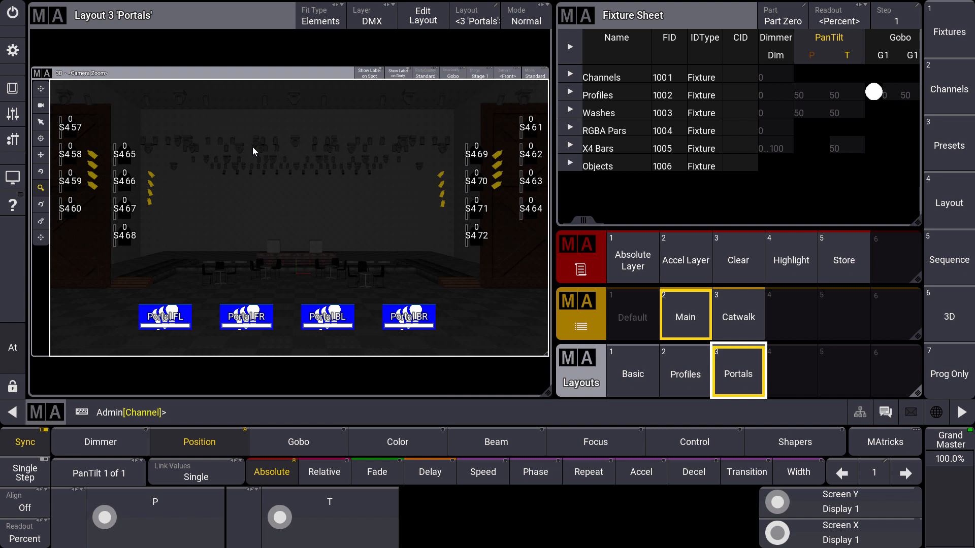
{"action": "mouse_move", "coordinate": [594, 326]}
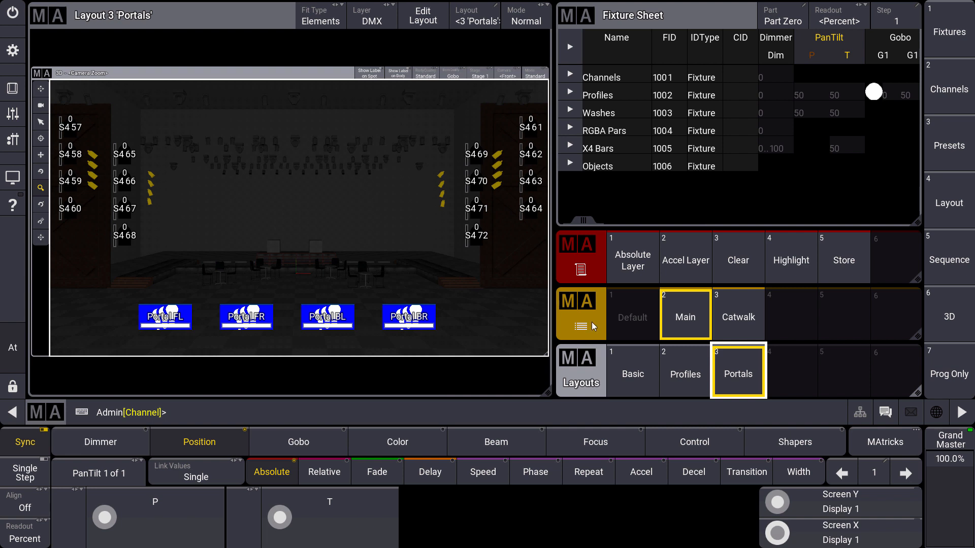
{"action": "left_click", "coordinate": [684, 374]}
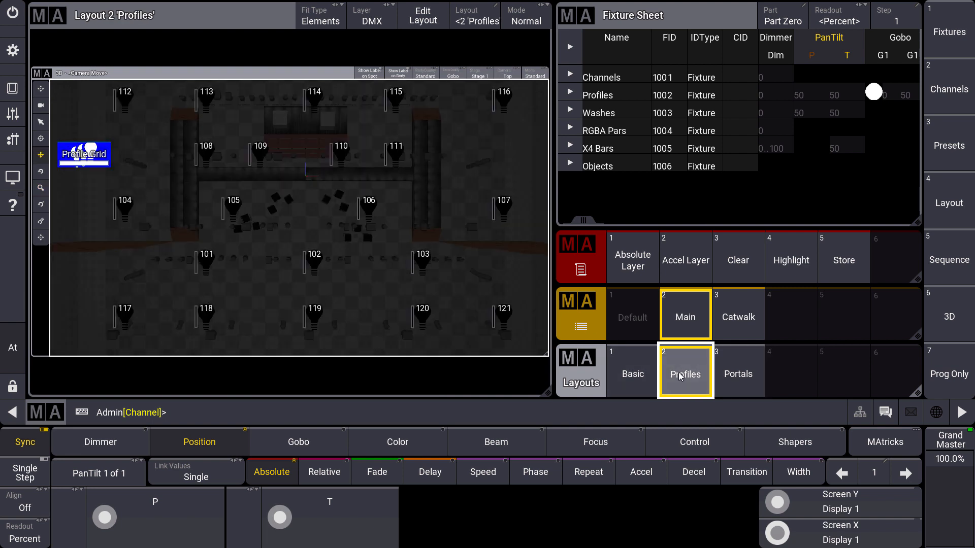